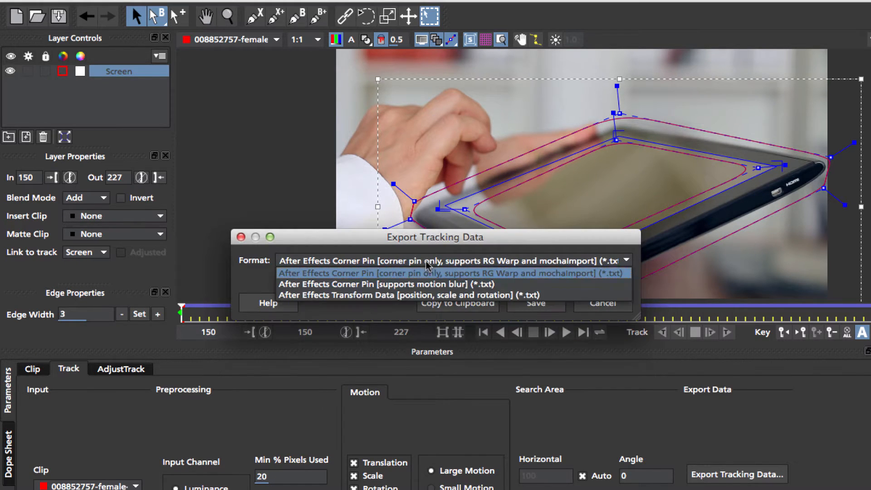
Step: Export After Effects Corner Pin (corner pin only) data and load it into MochaImport+ for the BG clip
{"action": "left_click", "coordinate": [447, 273]}
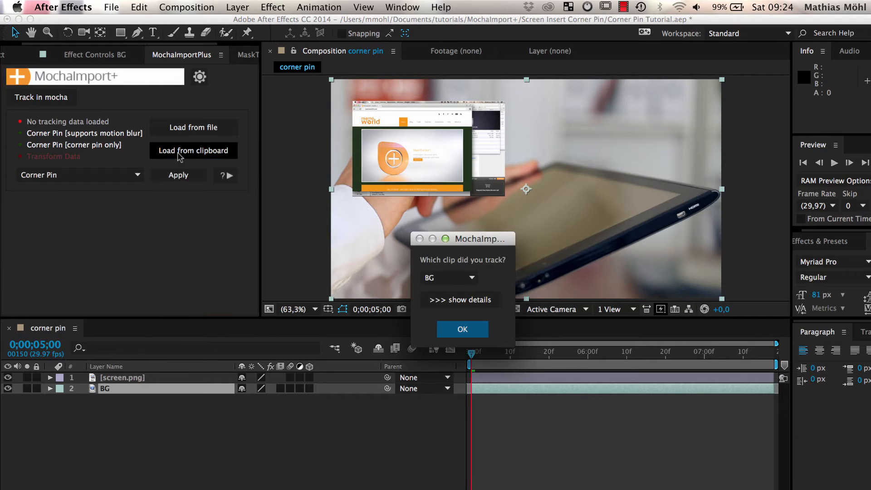
{"action": "left_click", "coordinate": [461, 328]}
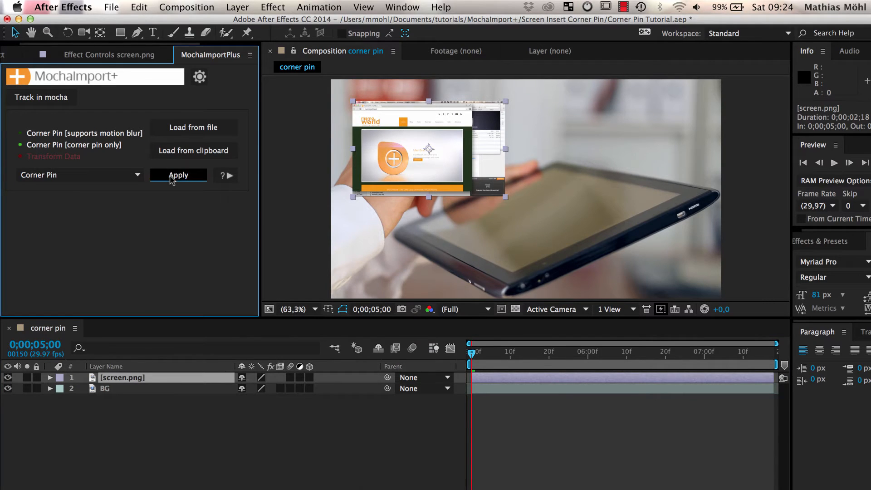
Step: Apply the track to screen.png with CC Power Pin, baked as keyframes instead of a live expression
{"action": "left_click", "coordinate": [177, 175]}
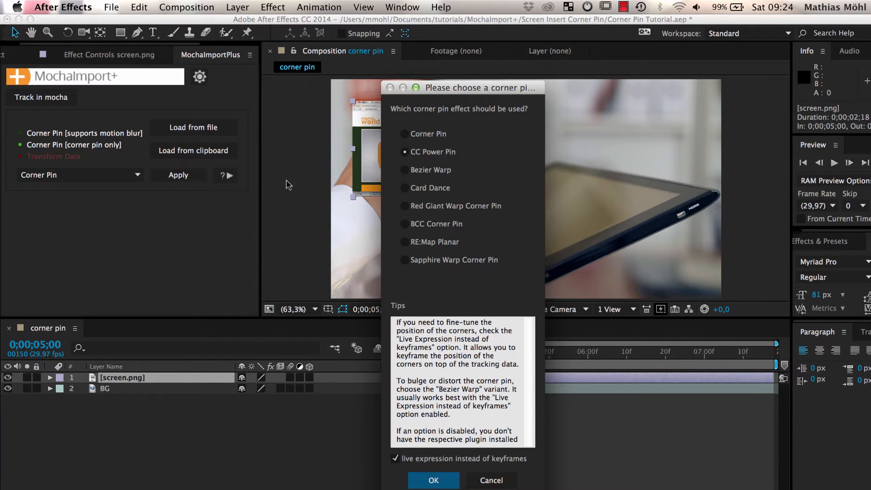
{"action": "mouse_move", "coordinate": [433, 151]}
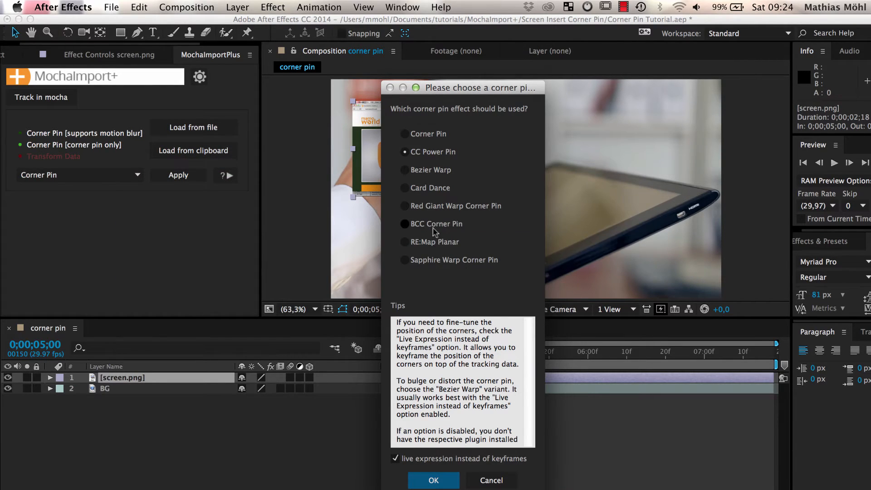
{"action": "mouse_move", "coordinate": [436, 223]}
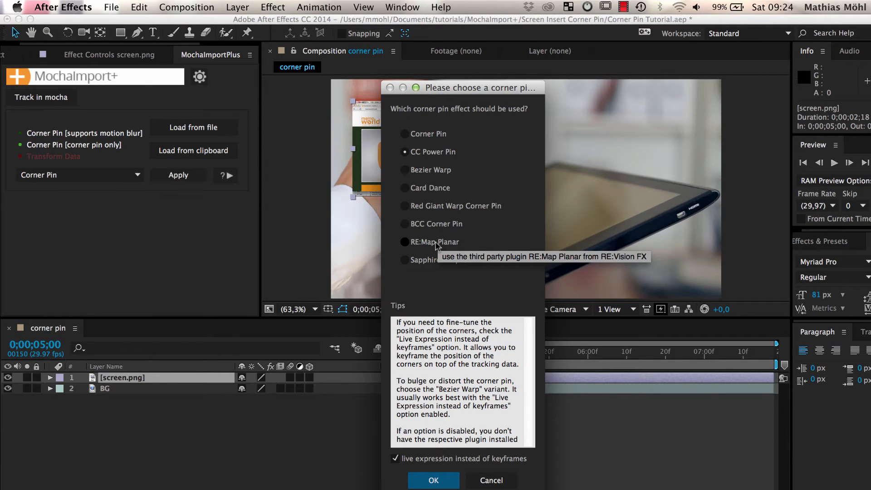
{"action": "mouse_move", "coordinate": [389, 464]}
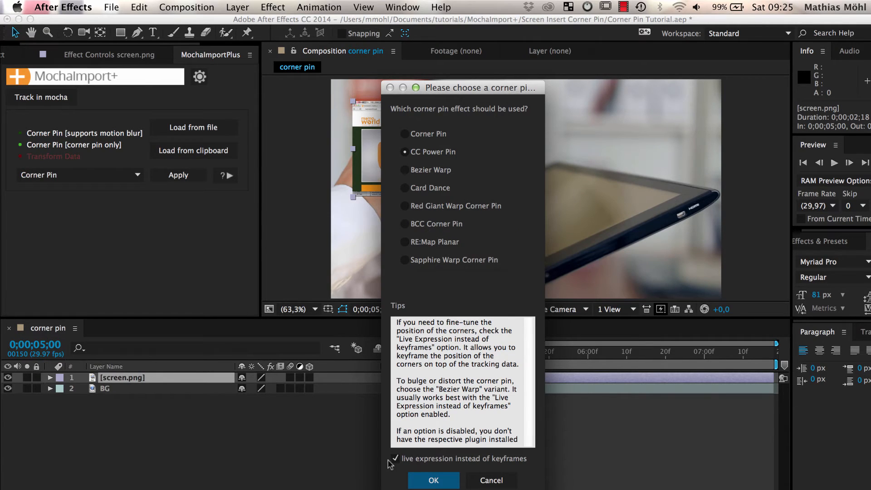
{"action": "left_click", "coordinate": [395, 458]}
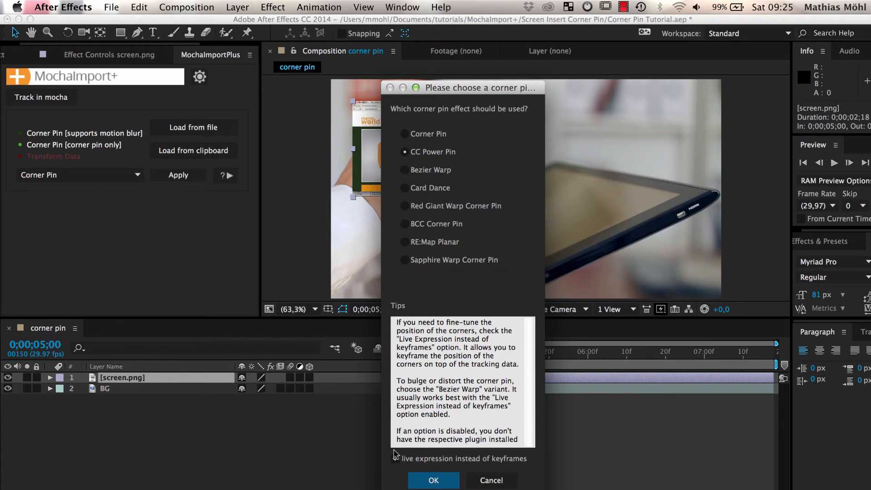
{"action": "left_click", "coordinate": [433, 480]}
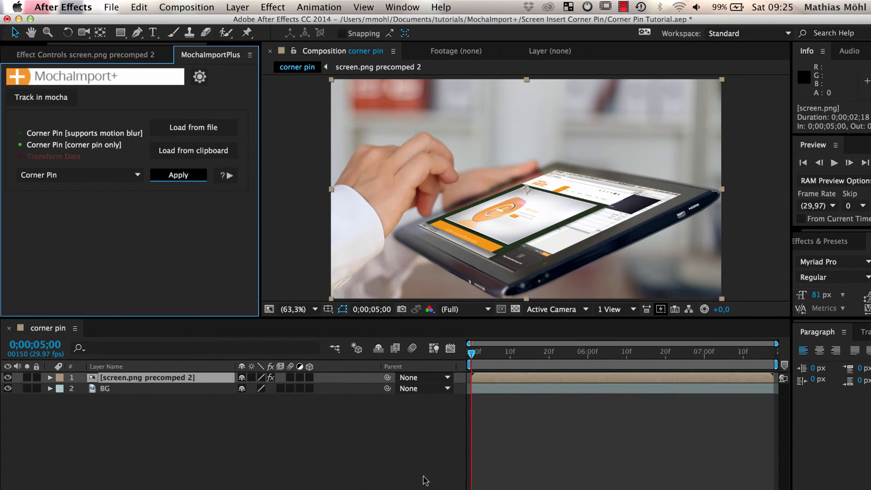
Step: Reveal CC Power Pin's corner keyframes on screen.png precomped 2 and check the pin later in the shot
{"action": "left_click", "coordinate": [178, 174]}
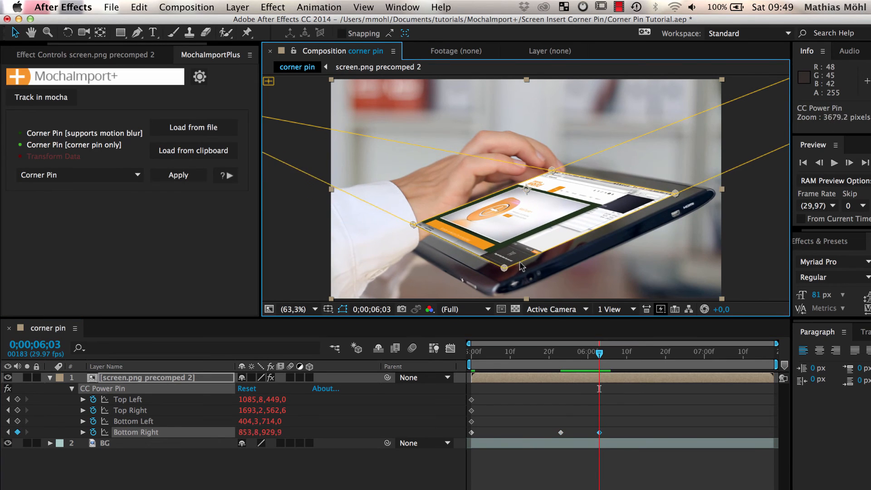
{"action": "left_click", "coordinate": [692, 351]}
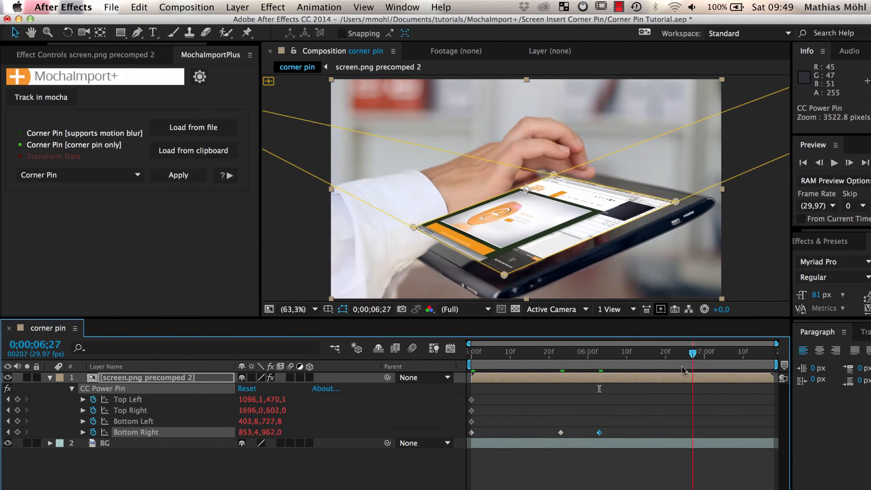